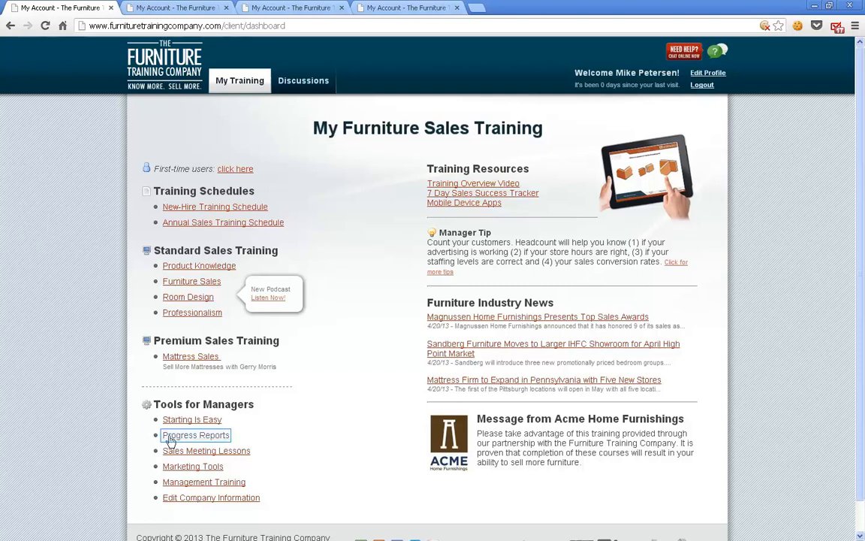
Step: Go to Progress Reports from the Tools for Managers area of the dashboard
left_click(195, 435)
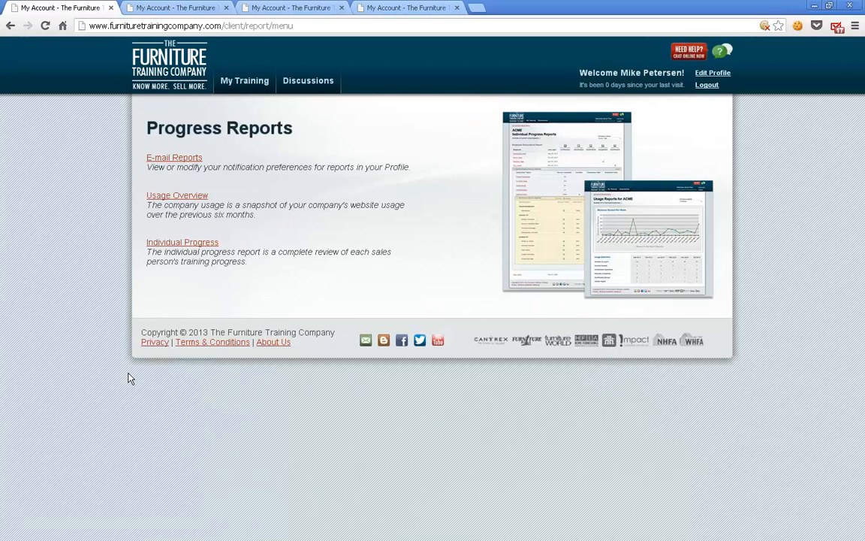
mouse_move(123, 176)
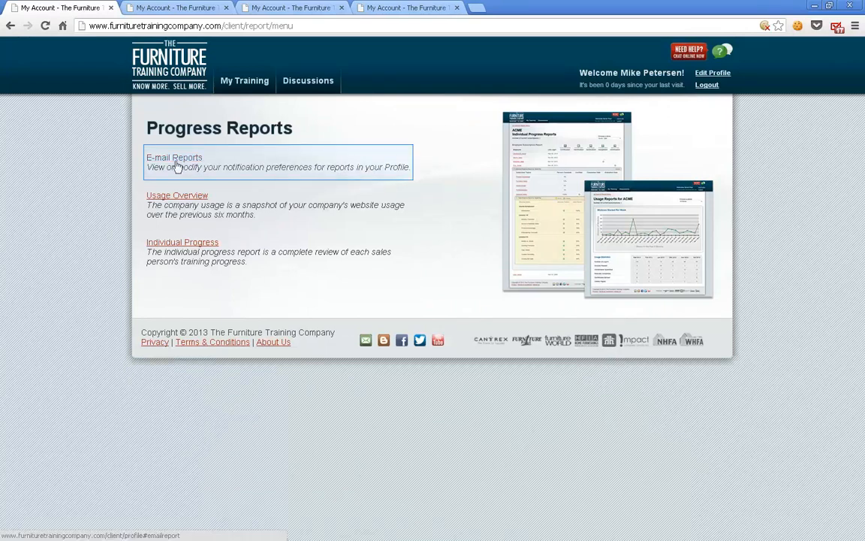
Step: Enable e-mail reports for section completions, certifications and inactive users in the profile
left_click(174, 158)
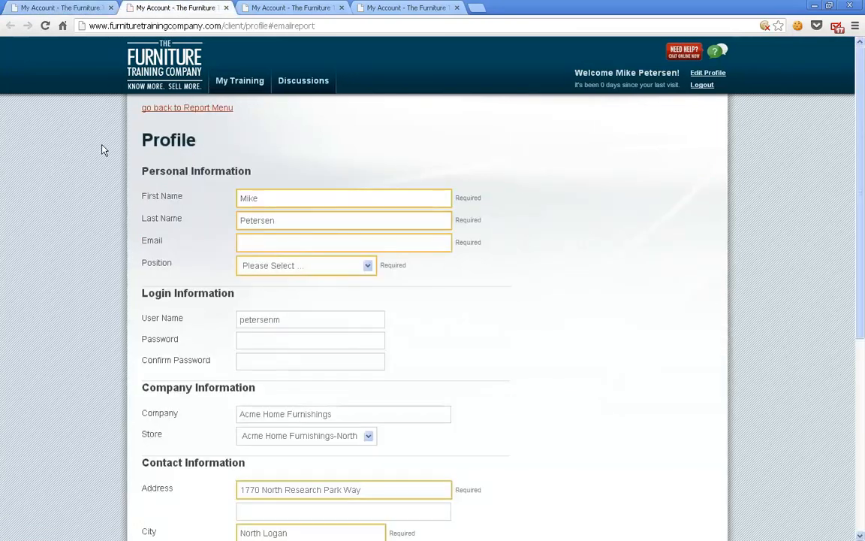
scroll("down", 3)
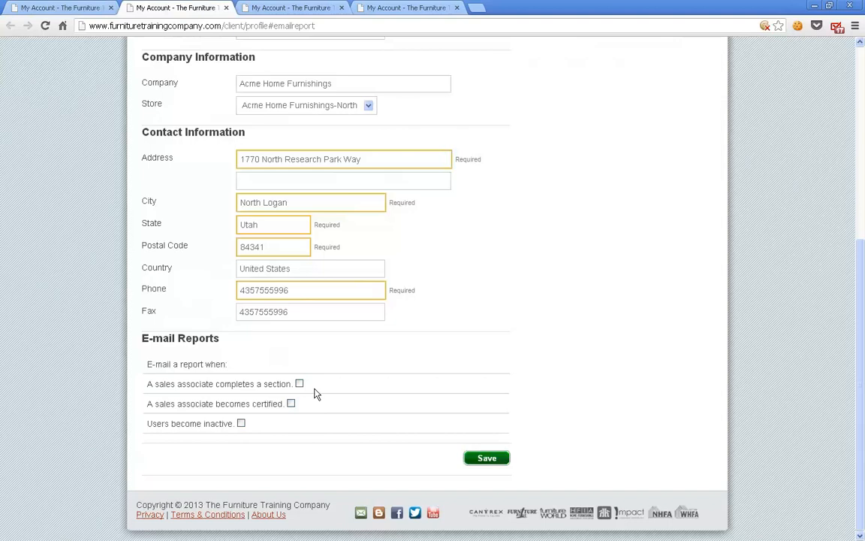
mouse_move(315, 387)
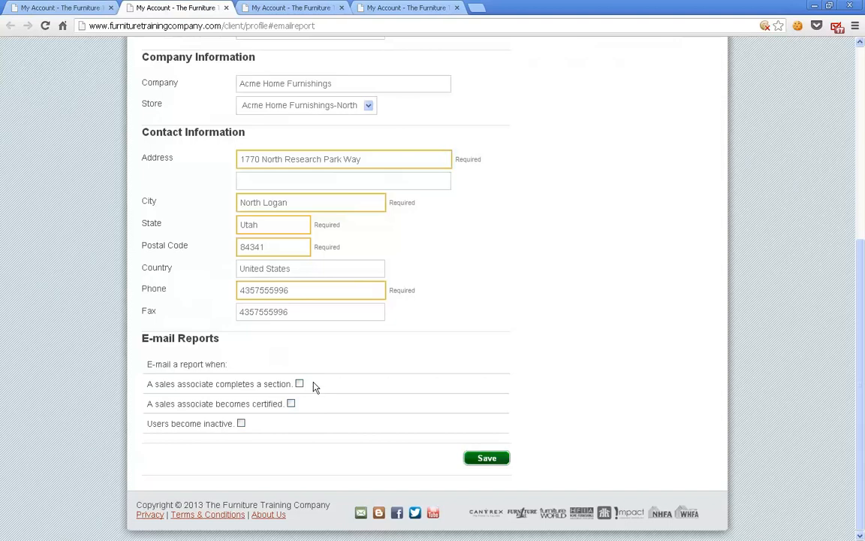
left_click(300, 384)
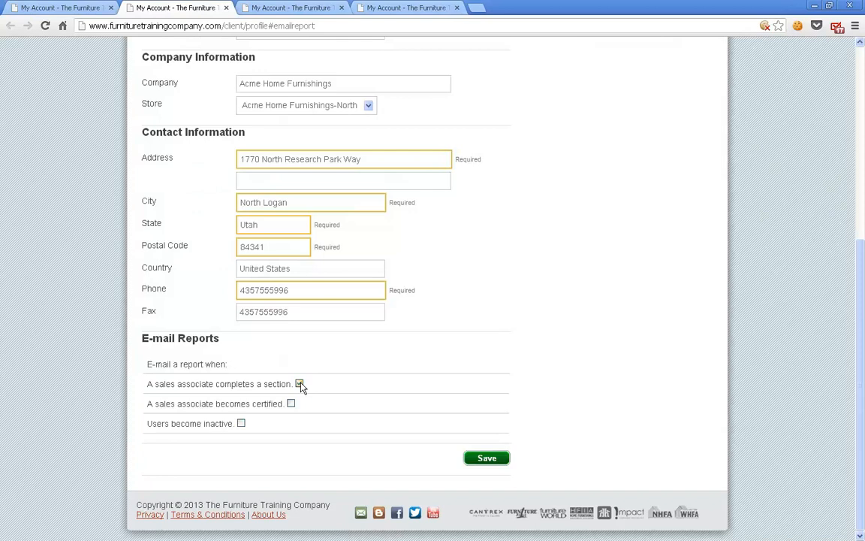
left_click(299, 384)
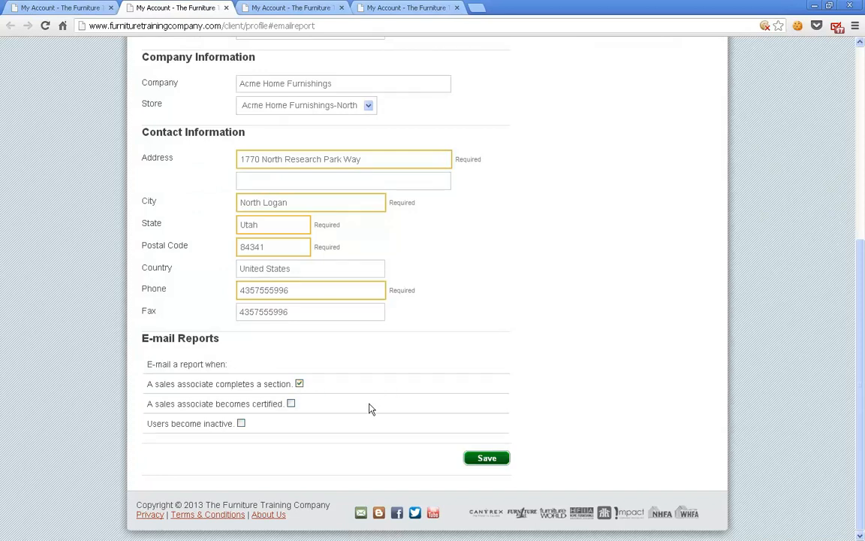
mouse_move(327, 416)
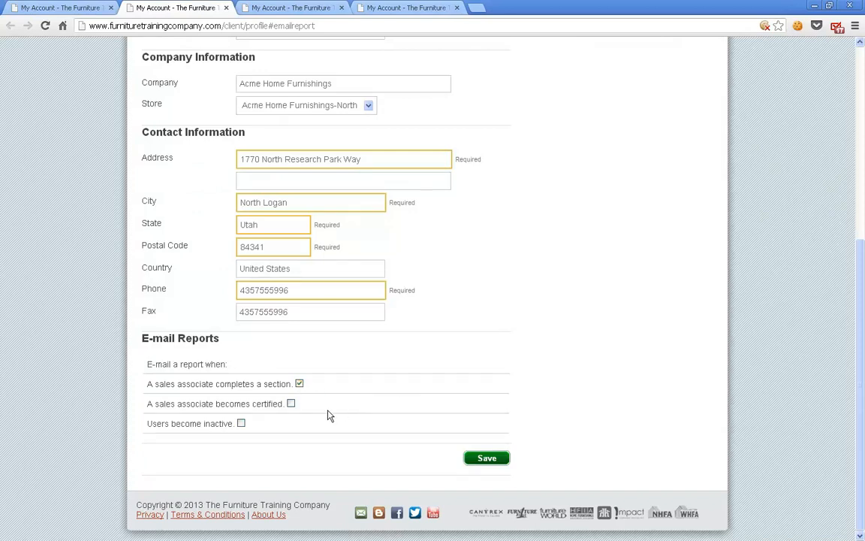
left_click(292, 402)
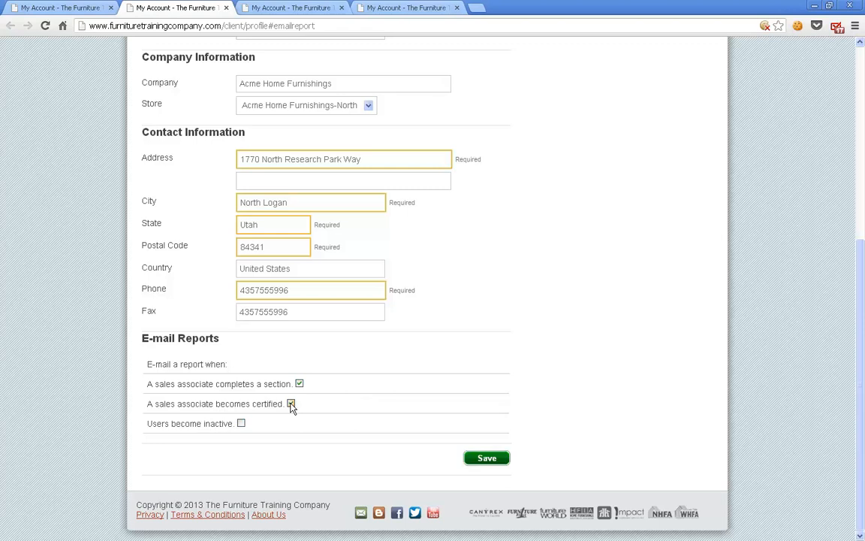
left_click(292, 402)
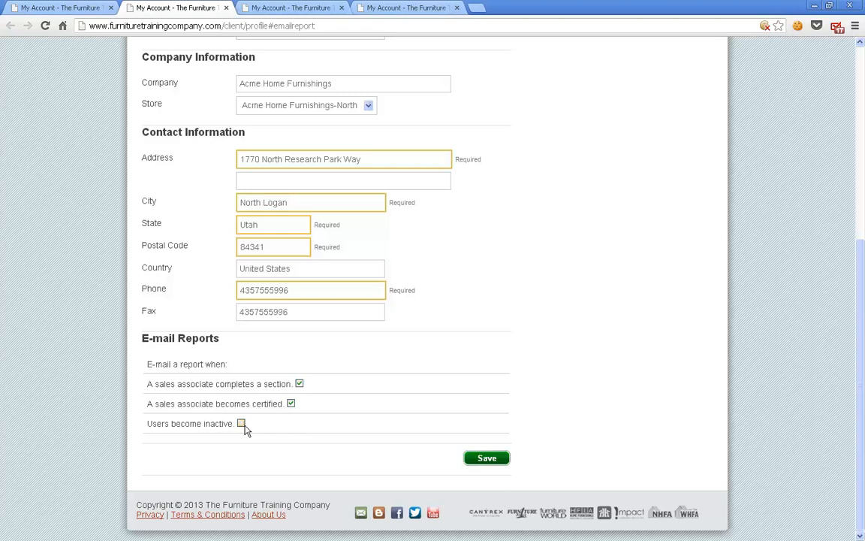
left_click(240, 424)
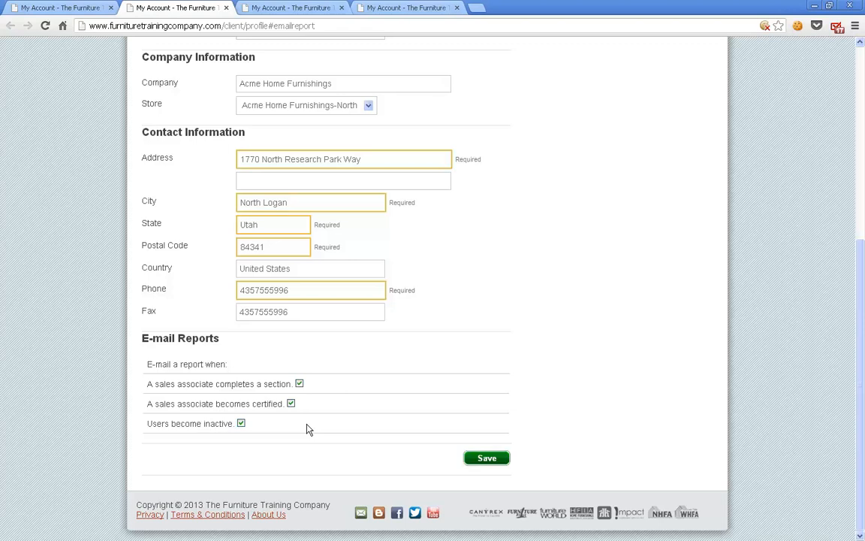
mouse_move(60, 7)
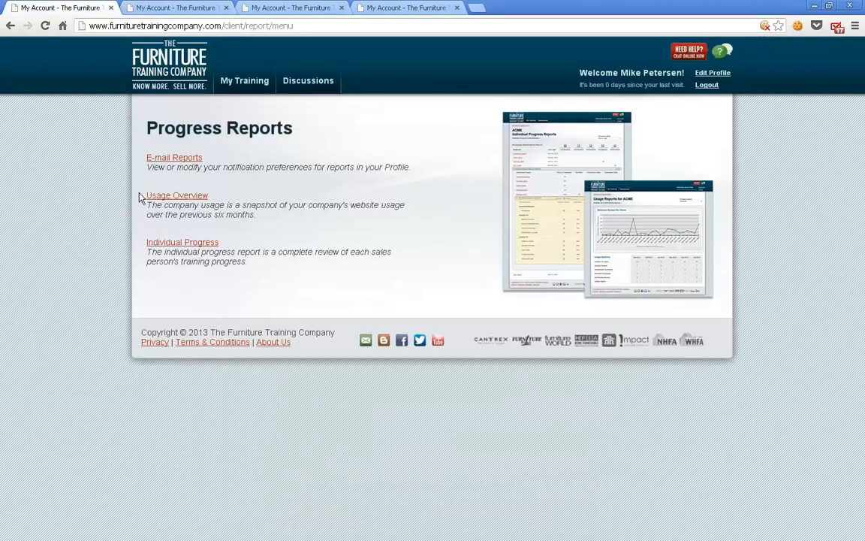
mouse_move(177, 195)
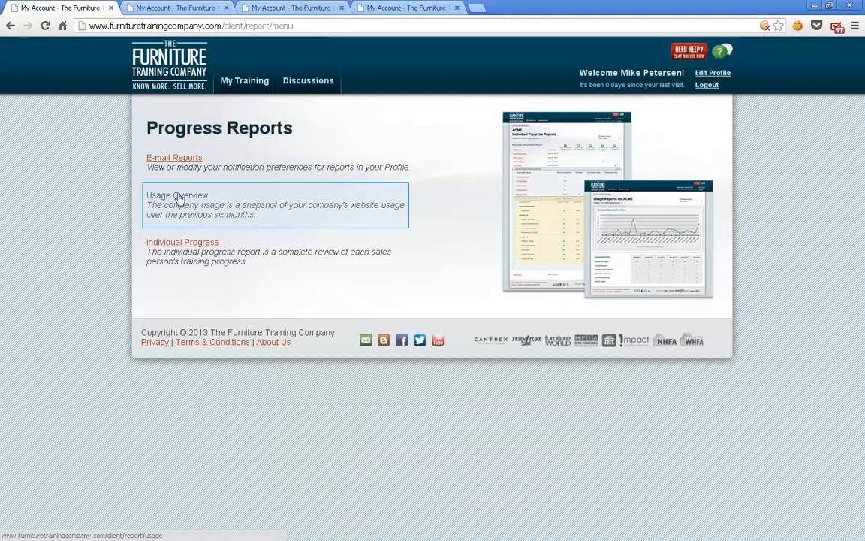
left_click(177, 195)
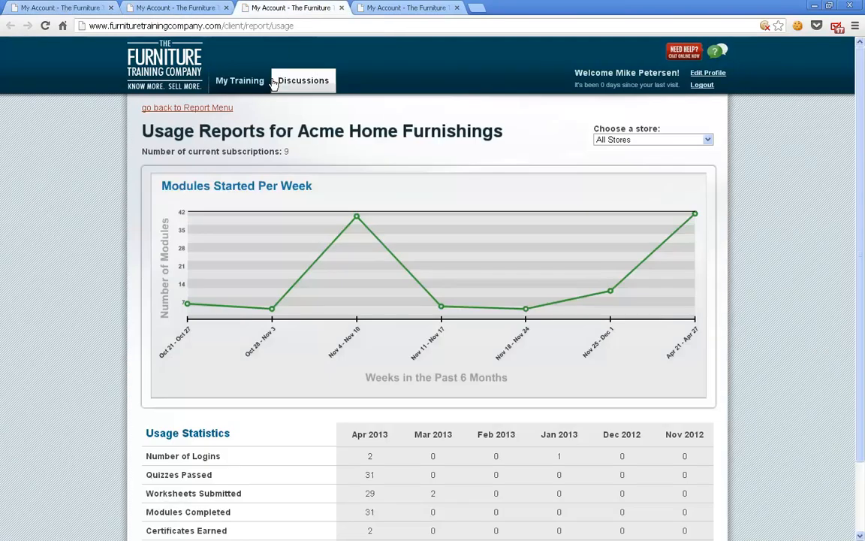
scroll("down", 3)
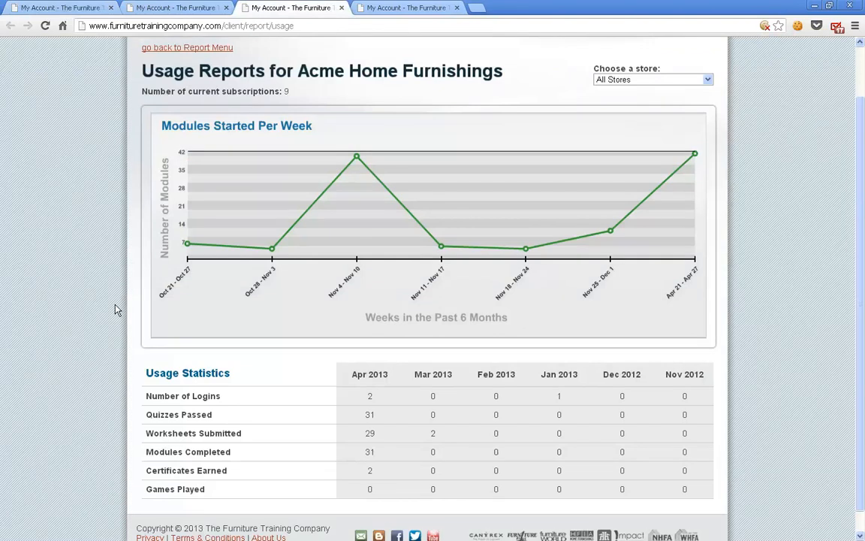
mouse_move(122, 351)
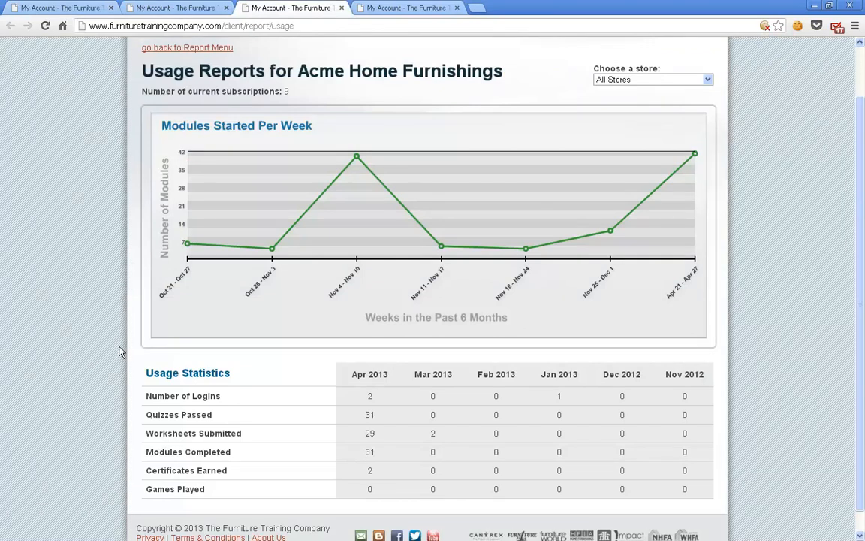
mouse_move(135, 318)
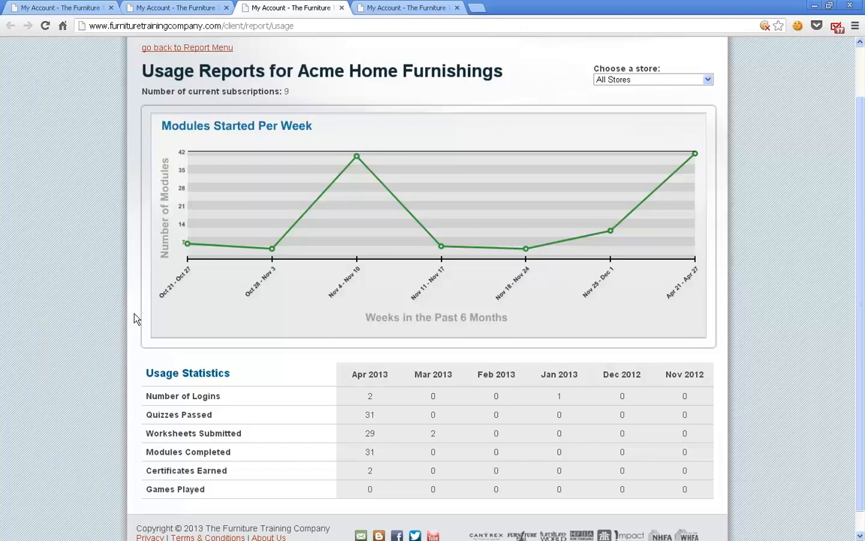
mouse_move(132, 405)
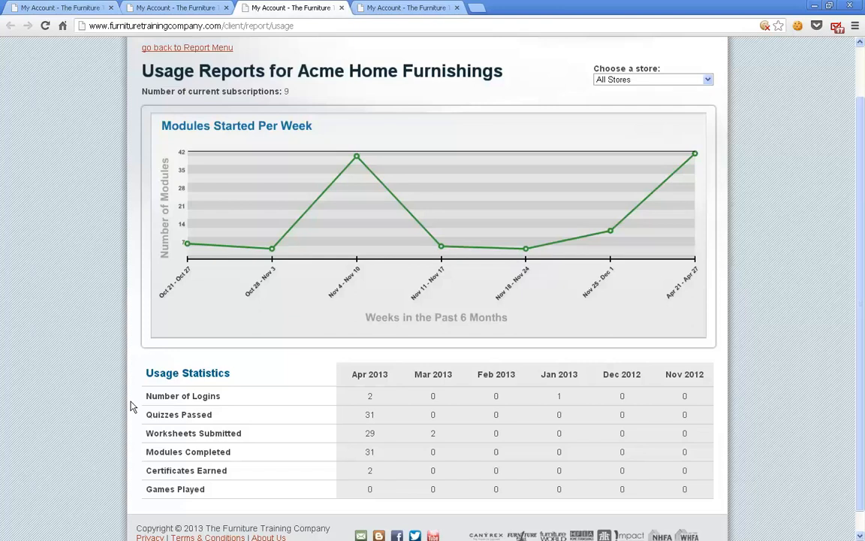
mouse_move(131, 384)
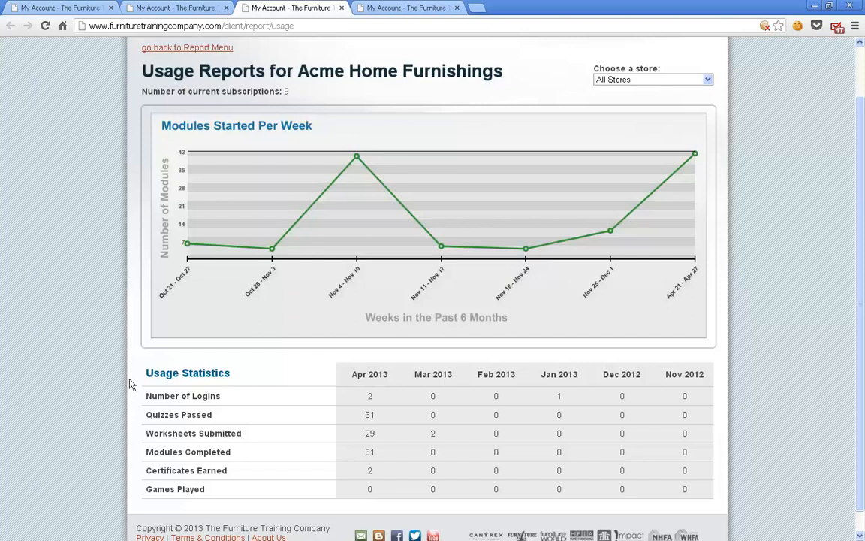
mouse_move(552, 75)
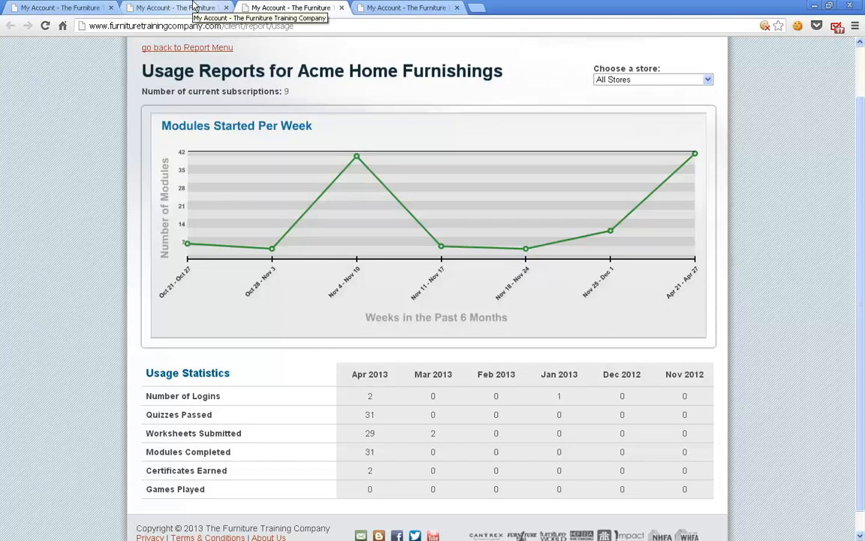
left_click(186, 46)
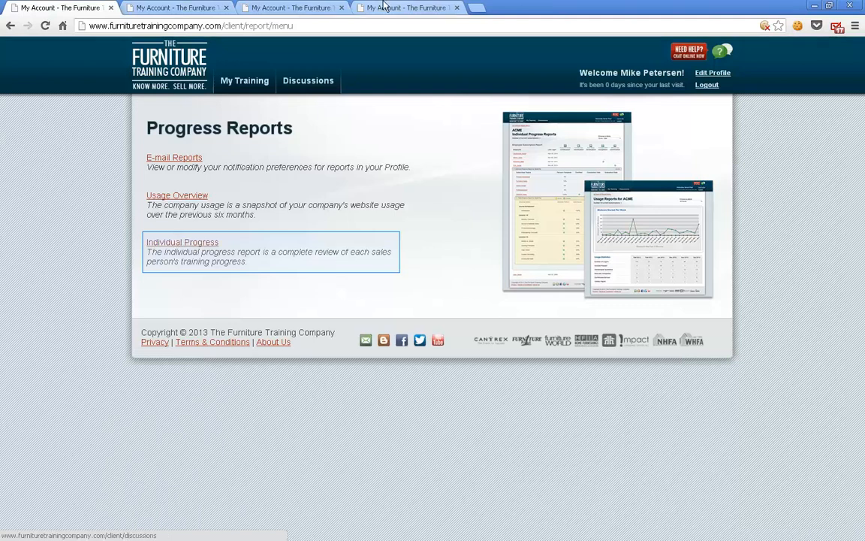
Step: Show Individual Progress reports for the Acme Home Furnishings-Logan Branch store
left_click(182, 242)
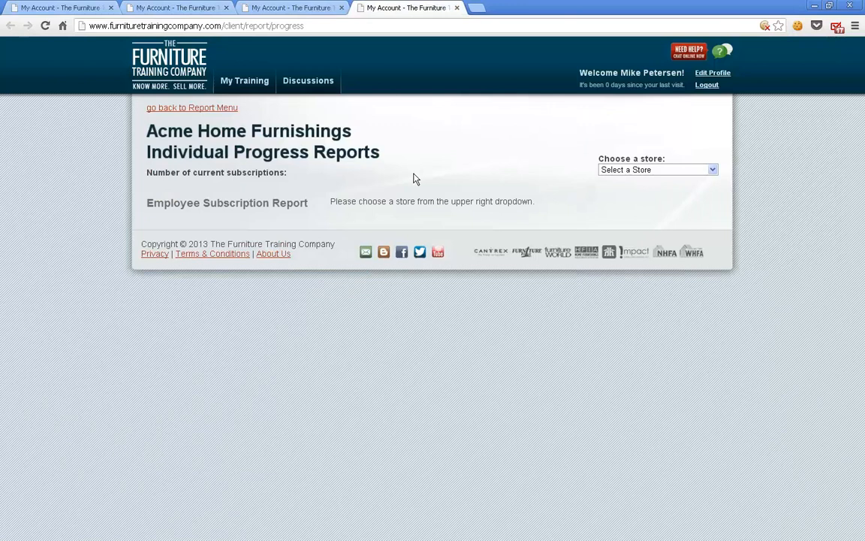
mouse_move(519, 252)
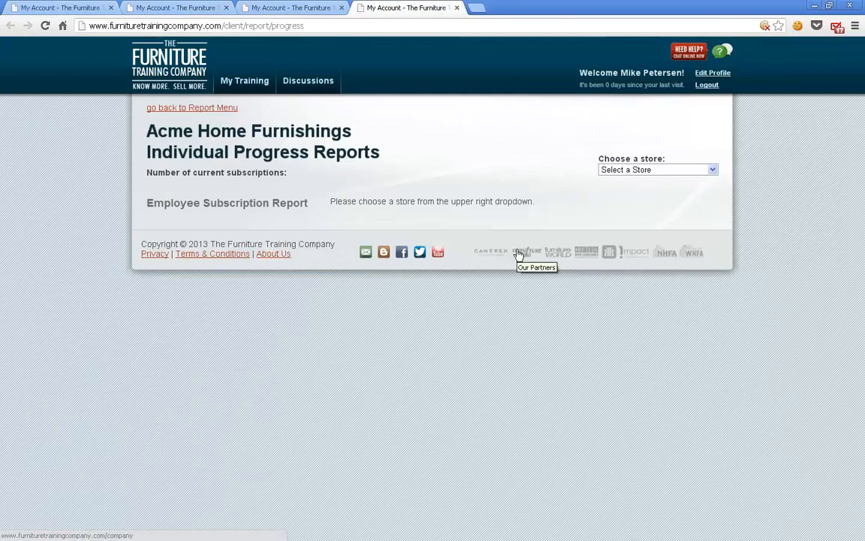
mouse_move(559, 241)
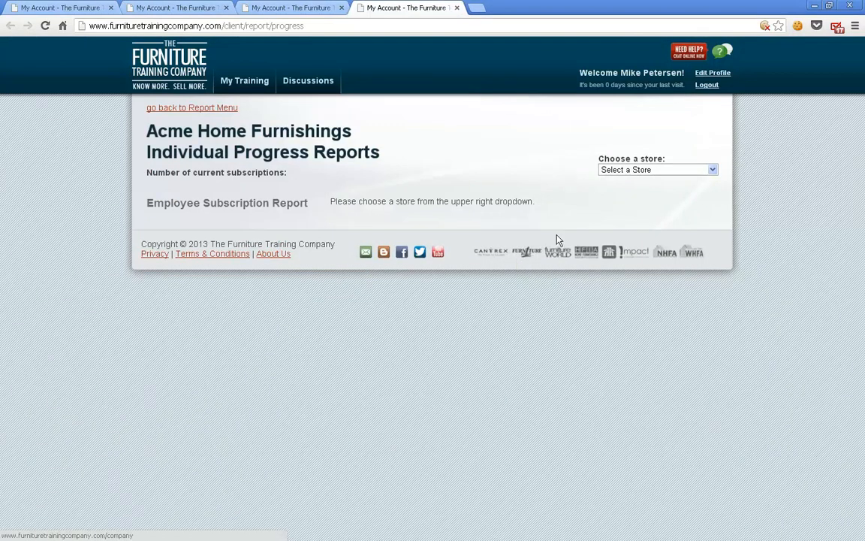
left_click(657, 169)
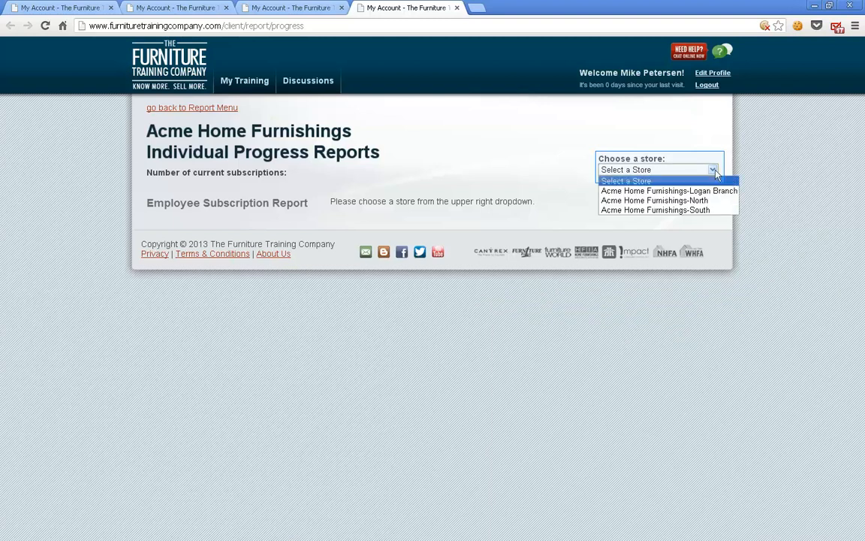
mouse_move(666, 189)
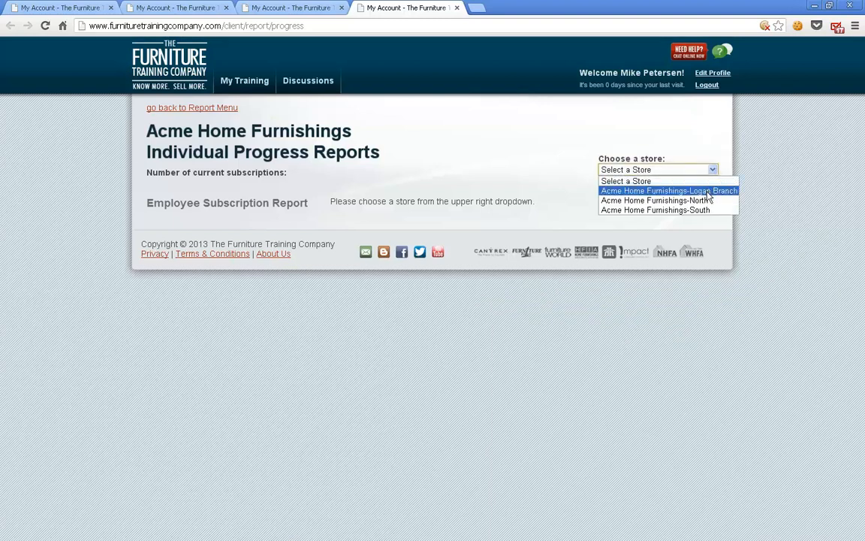
left_click(666, 189)
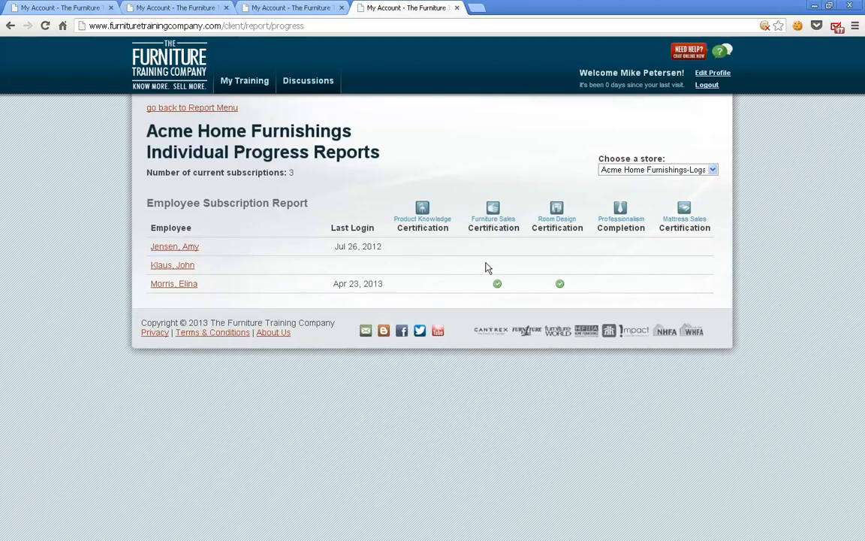
mouse_move(498, 288)
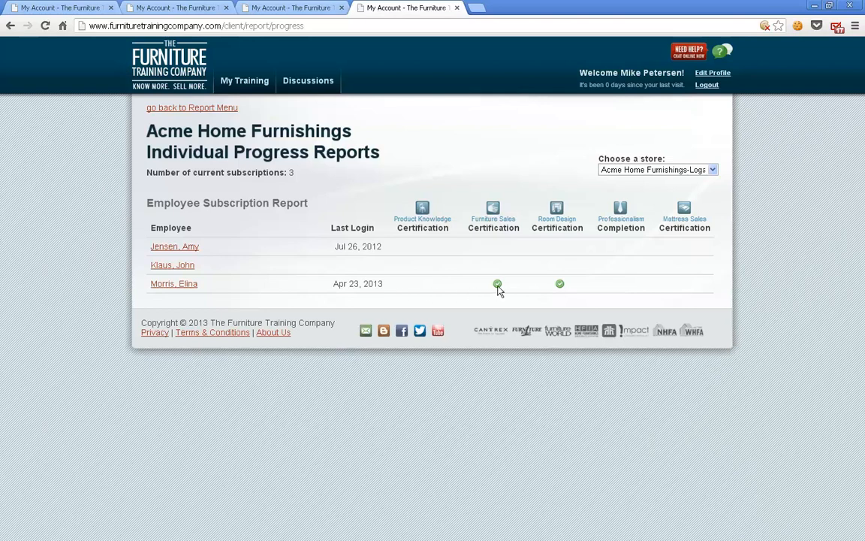
mouse_move(564, 299)
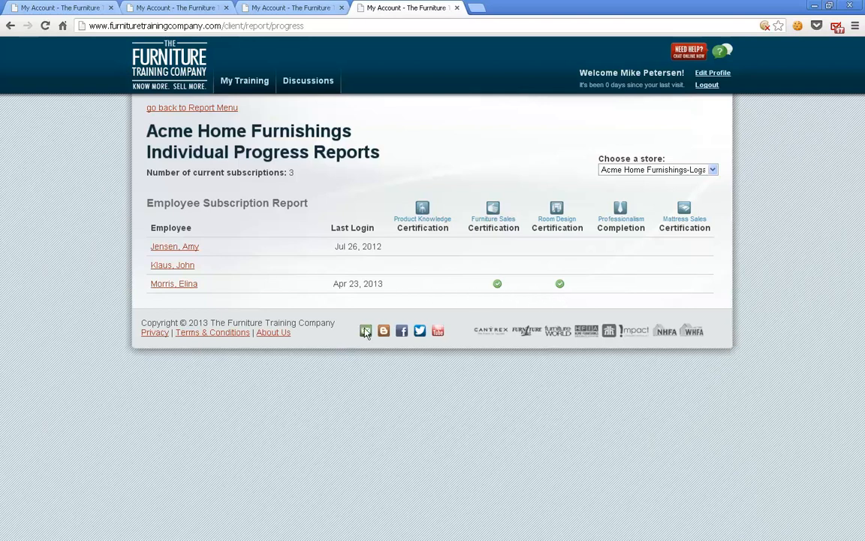
left_click(175, 282)
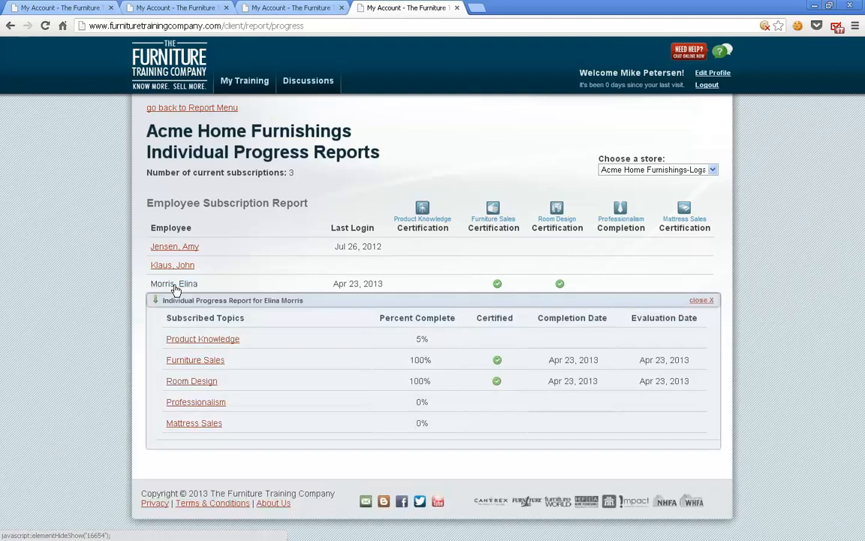
mouse_move(327, 406)
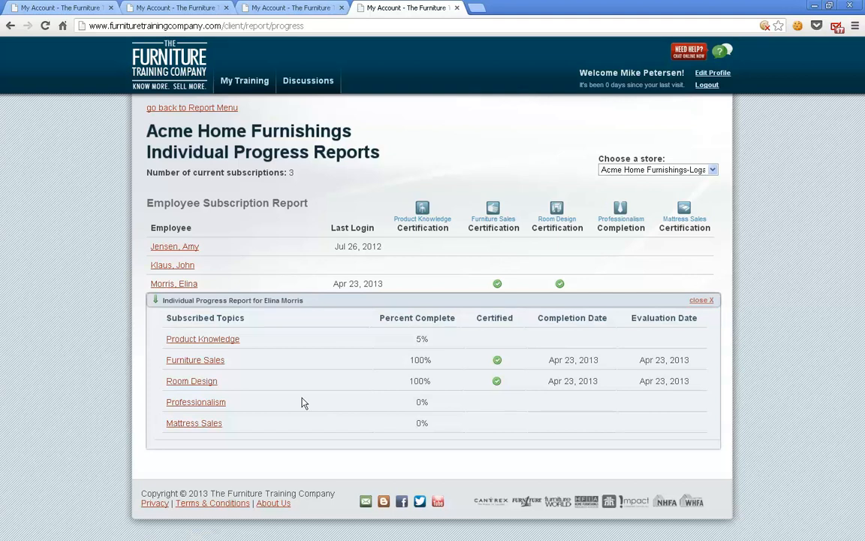
mouse_move(240, 369)
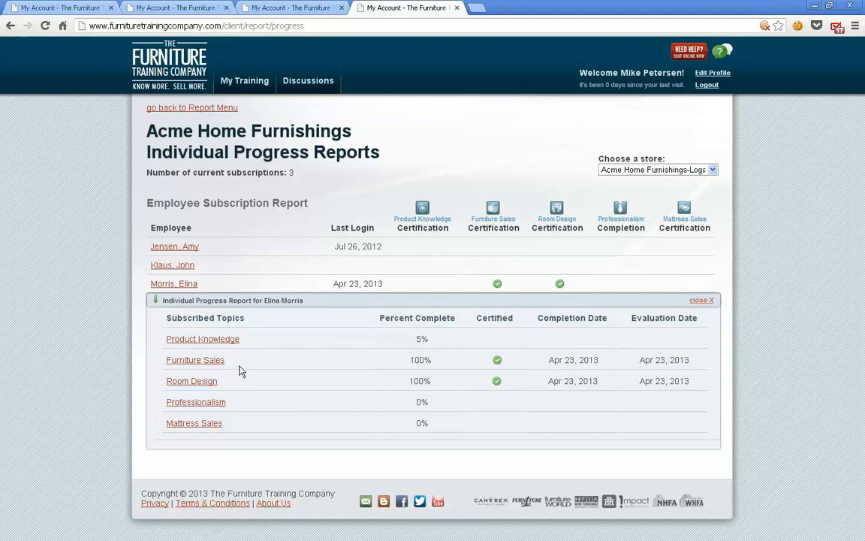
left_click(203, 340)
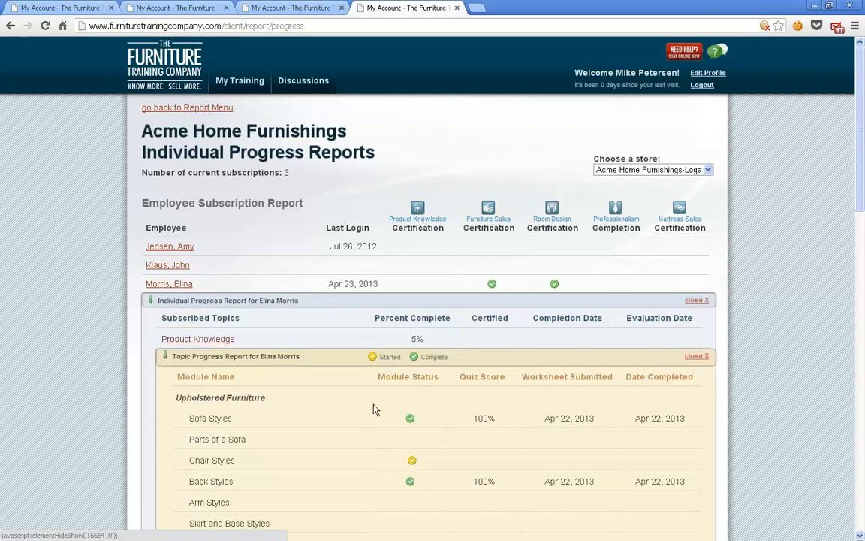
scroll("down", 3)
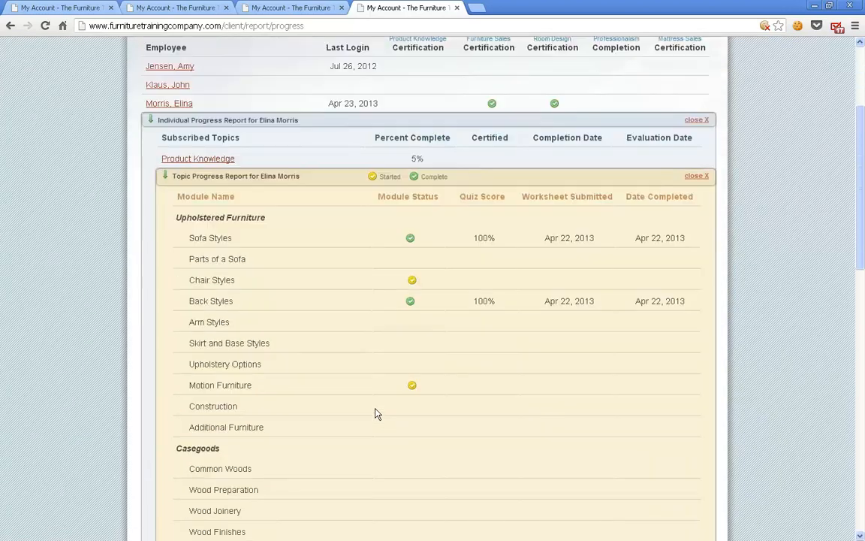
scroll("down", 3)
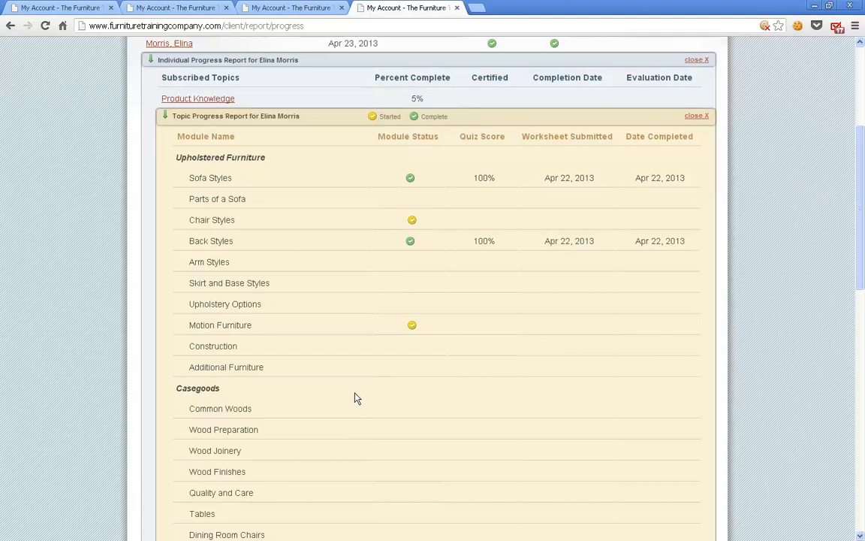
mouse_move(399, 286)
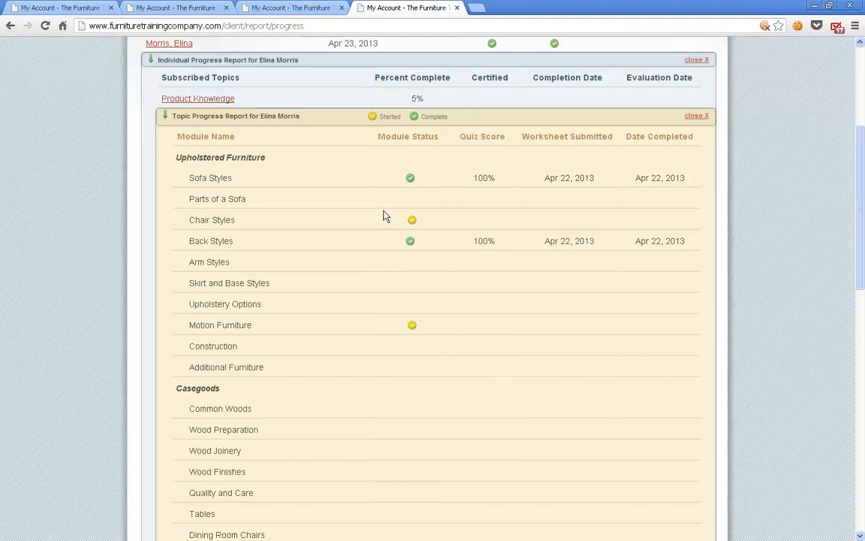
mouse_move(399, 249)
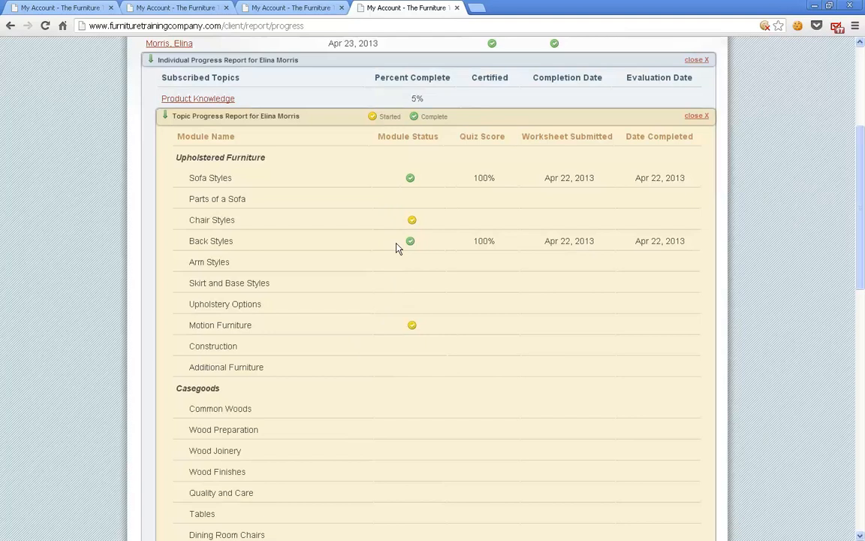
mouse_move(400, 224)
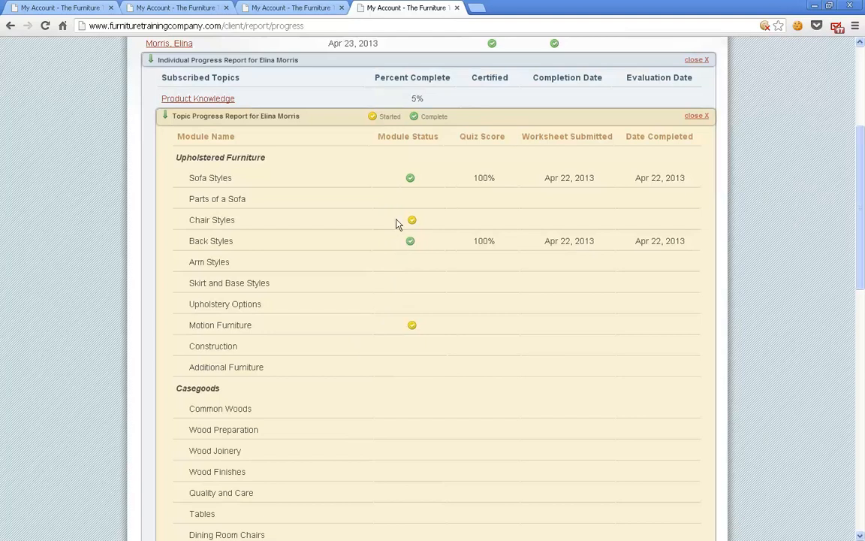
mouse_move(398, 330)
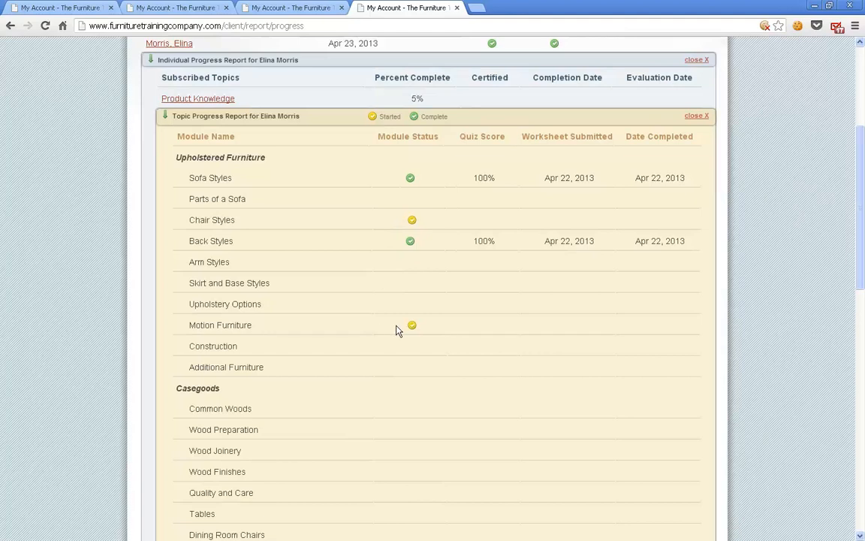
scroll("up", 3)
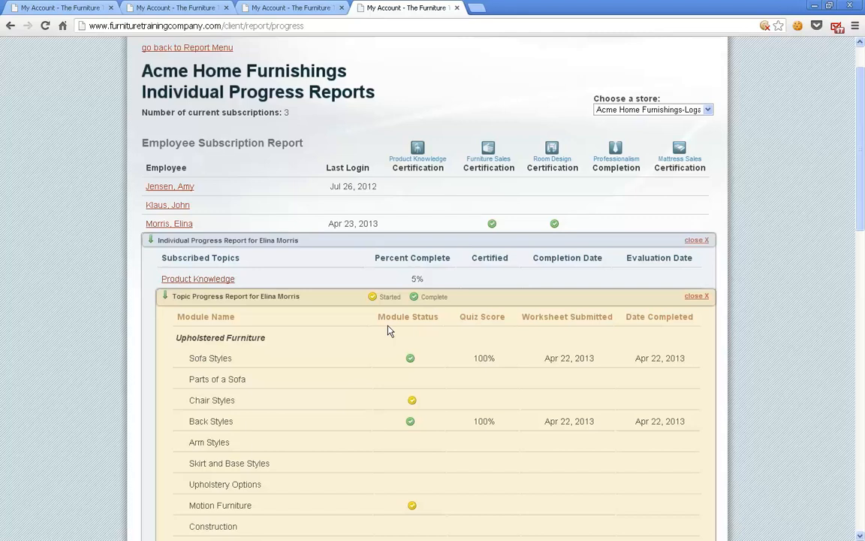
left_click(186, 46)
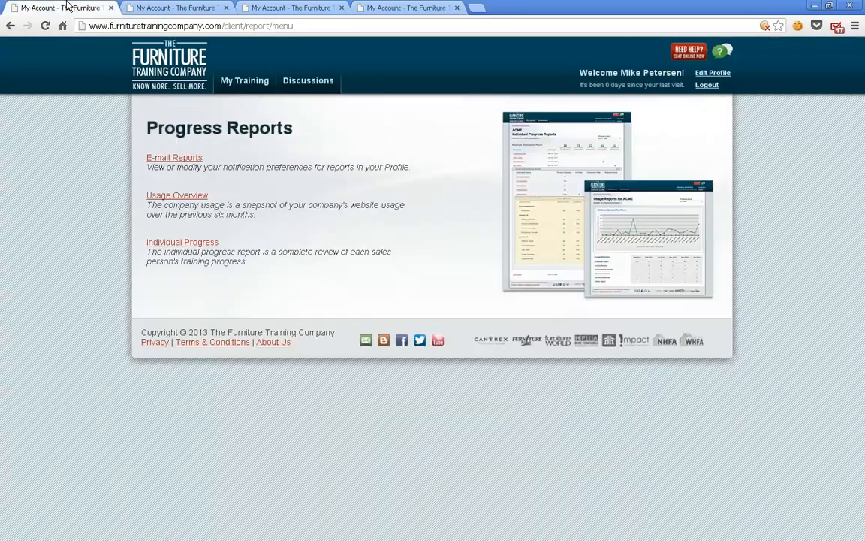
mouse_move(130, 230)
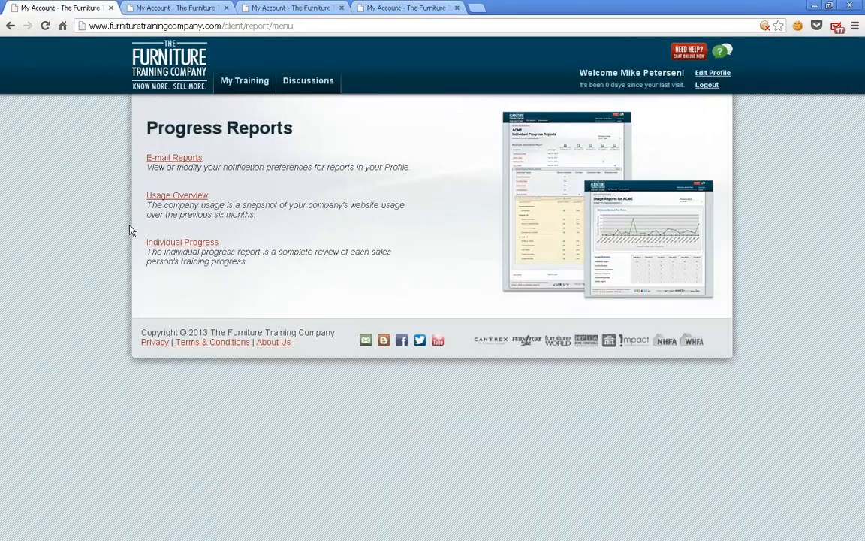